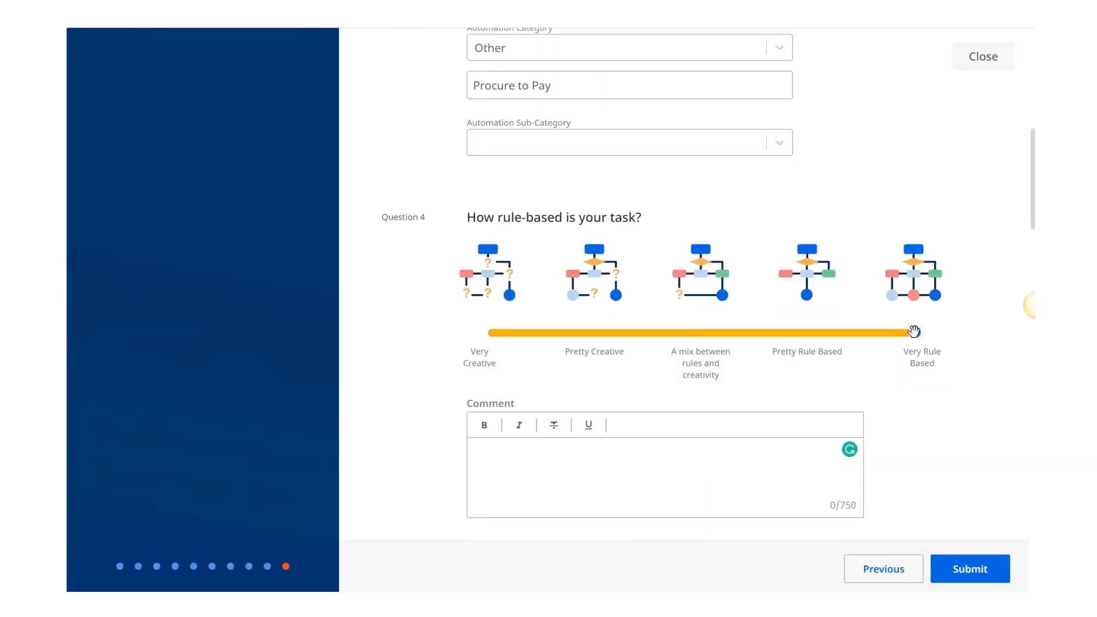
Submit the completed Accounts Payable questionnaire, scoring 72% automation potential.
scroll(down, 3)
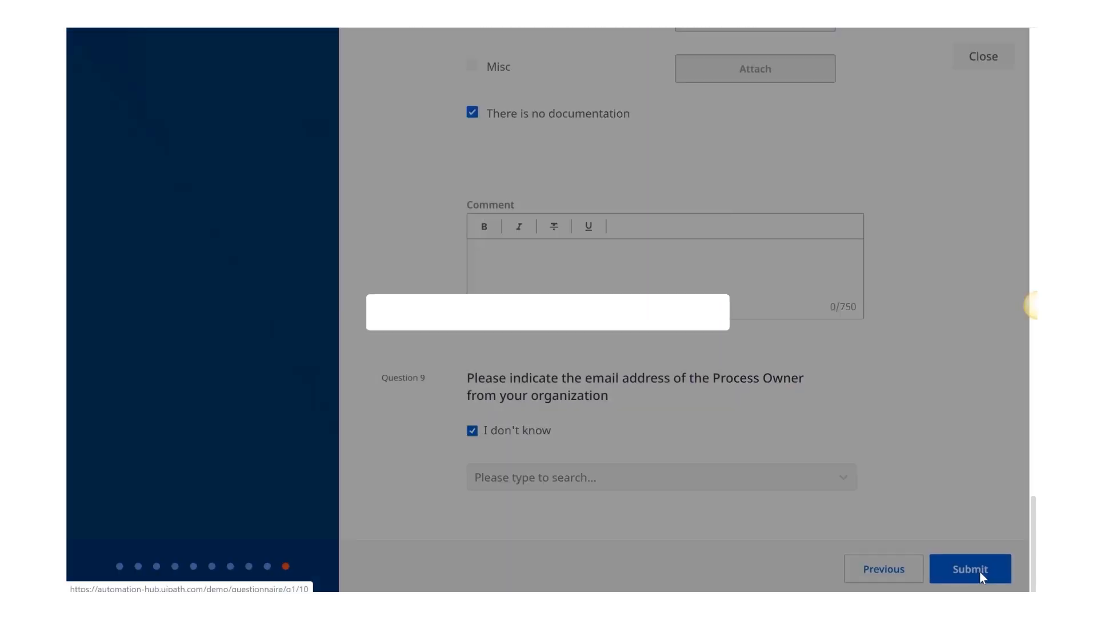
click(970, 569)
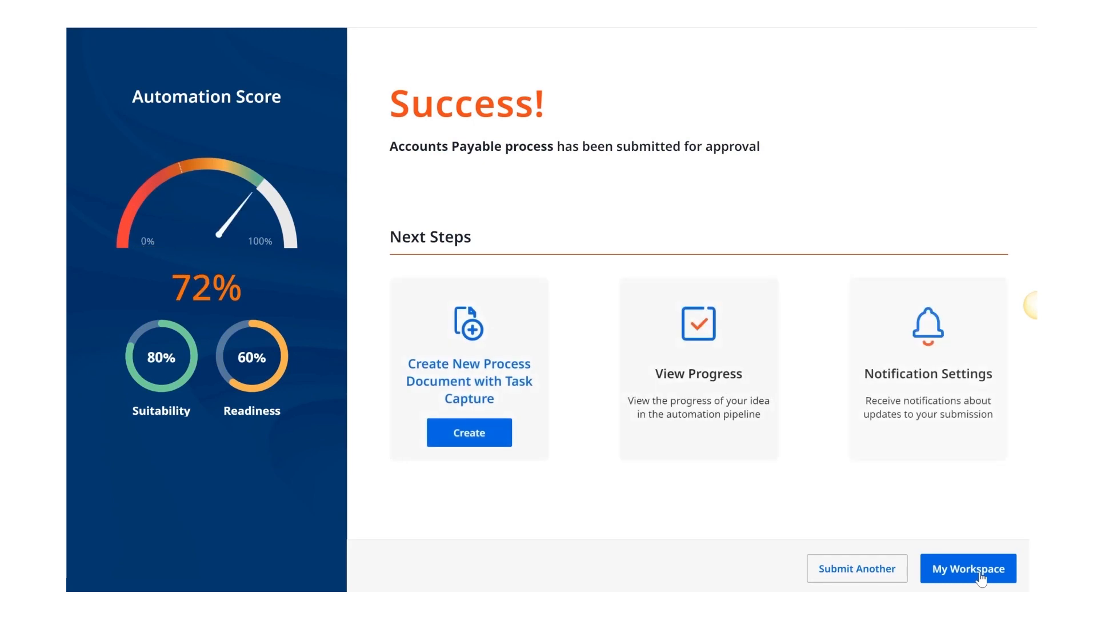
Go to My Workspace and review the Automation Pipeline list of 912 ideas.
click(968, 568)
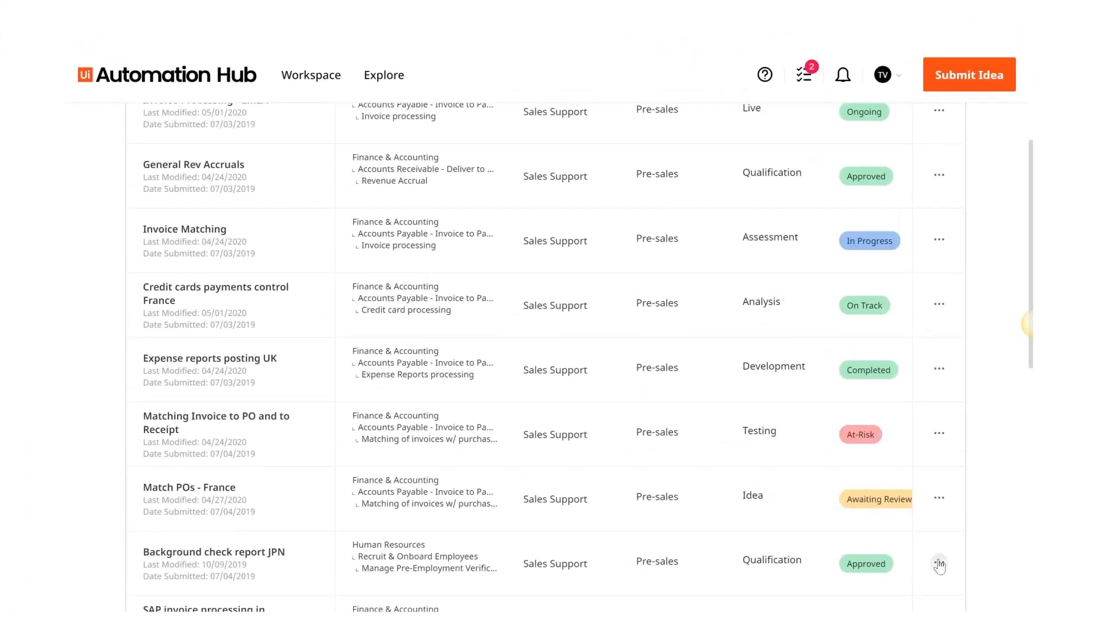
scroll(down, 3)
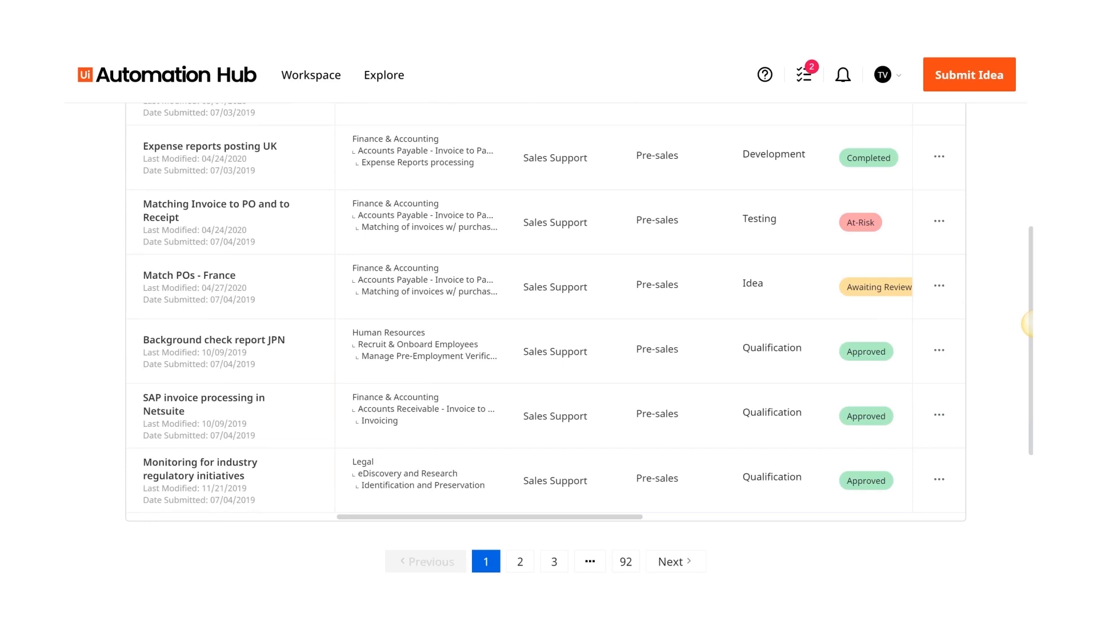
scroll(up, 3)
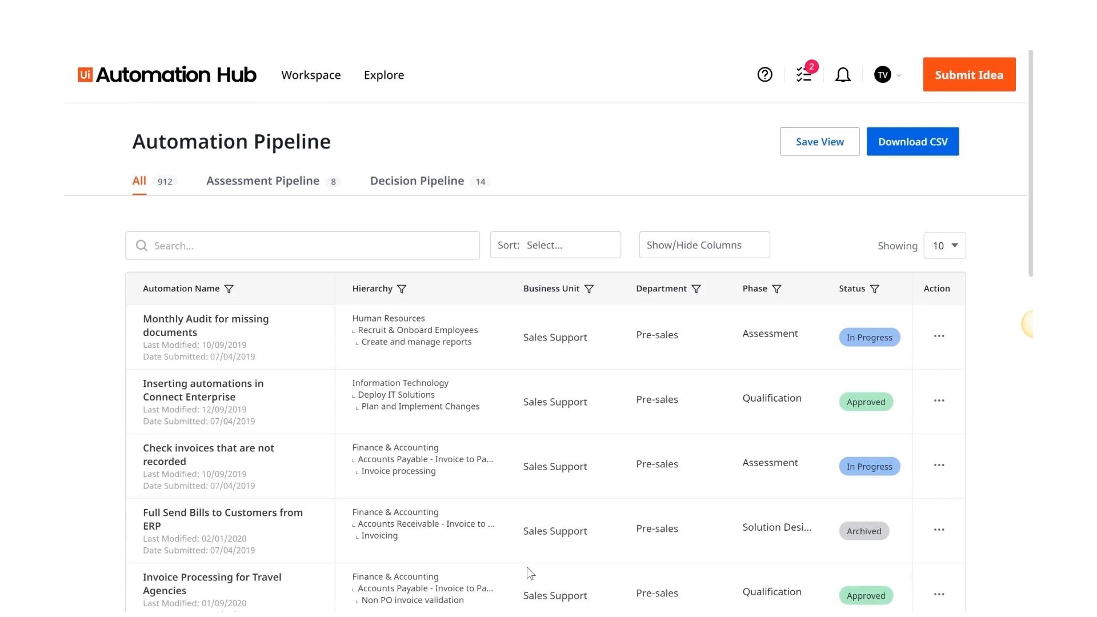
mouse_move(524, 540)
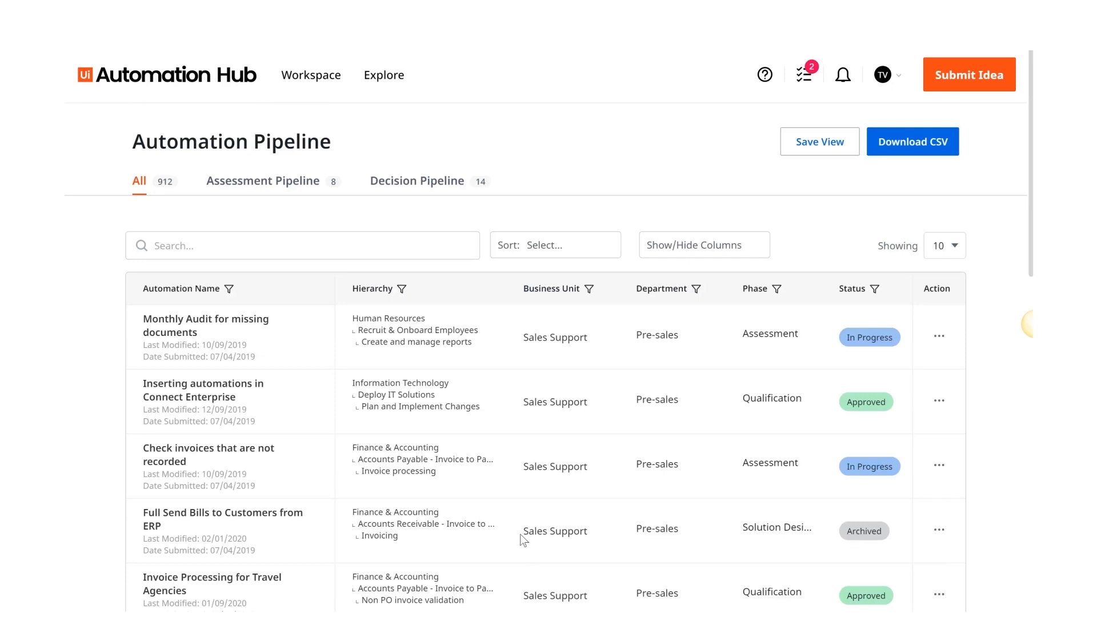
View the Decision Pipeline chart of 14 automations by difficulty and potential.
click(407, 180)
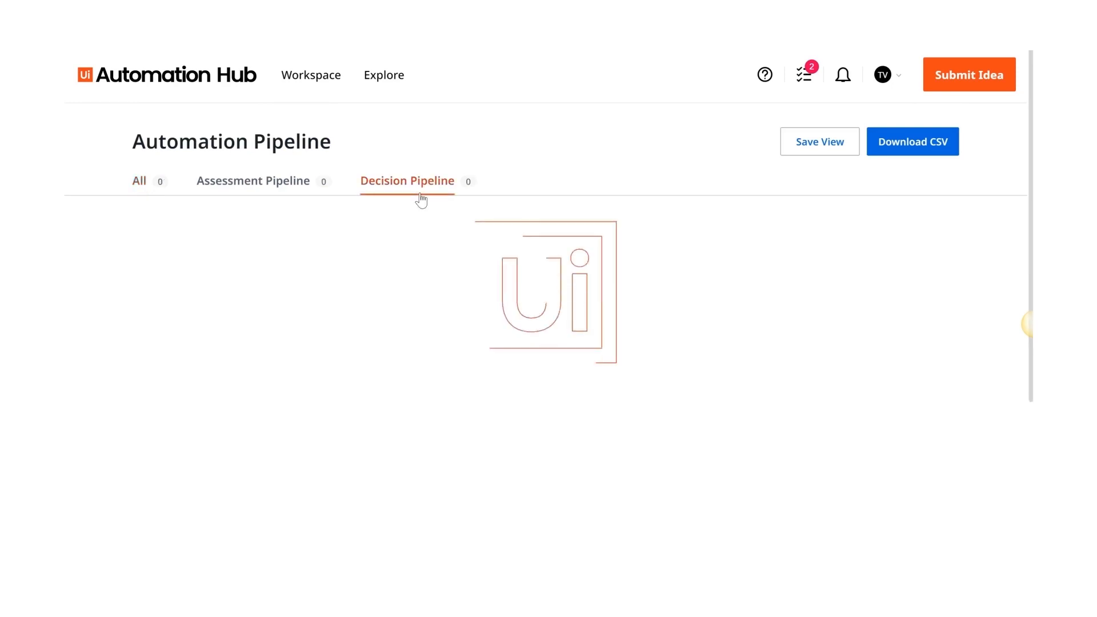
click(407, 180)
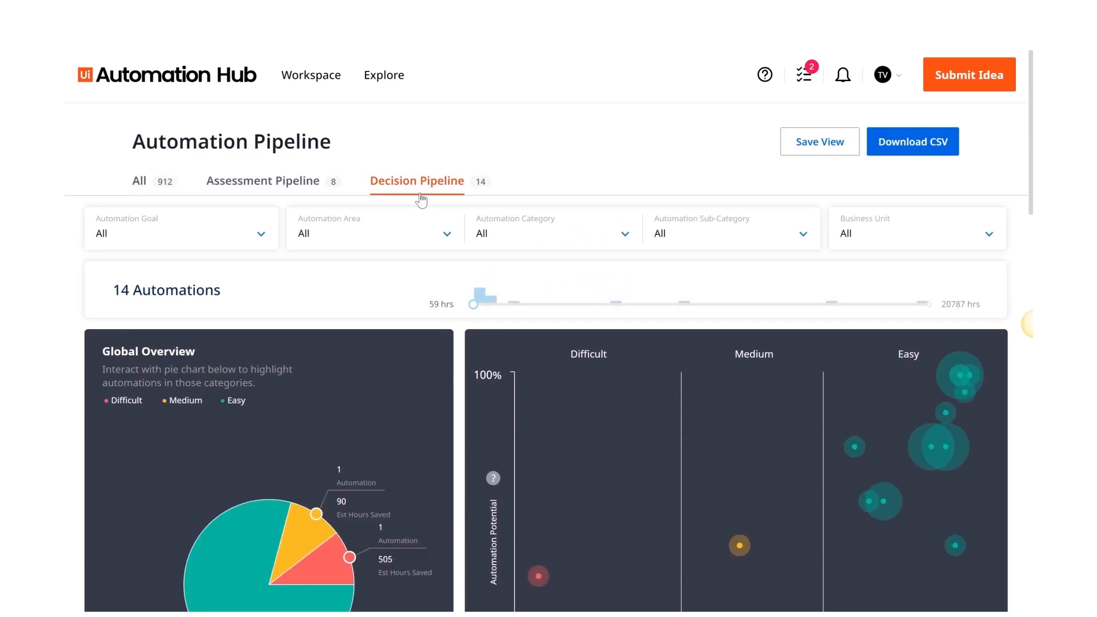
scroll(down, 3)
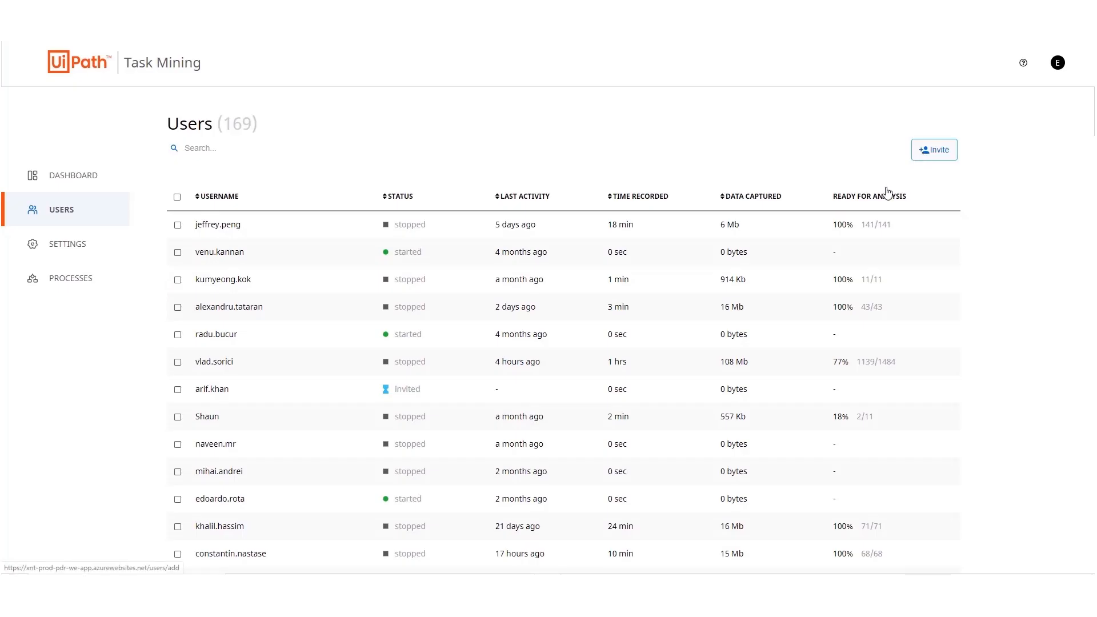
Start inviting users via Send Invite & Installers, then view Task Mining Settings.
click(934, 149)
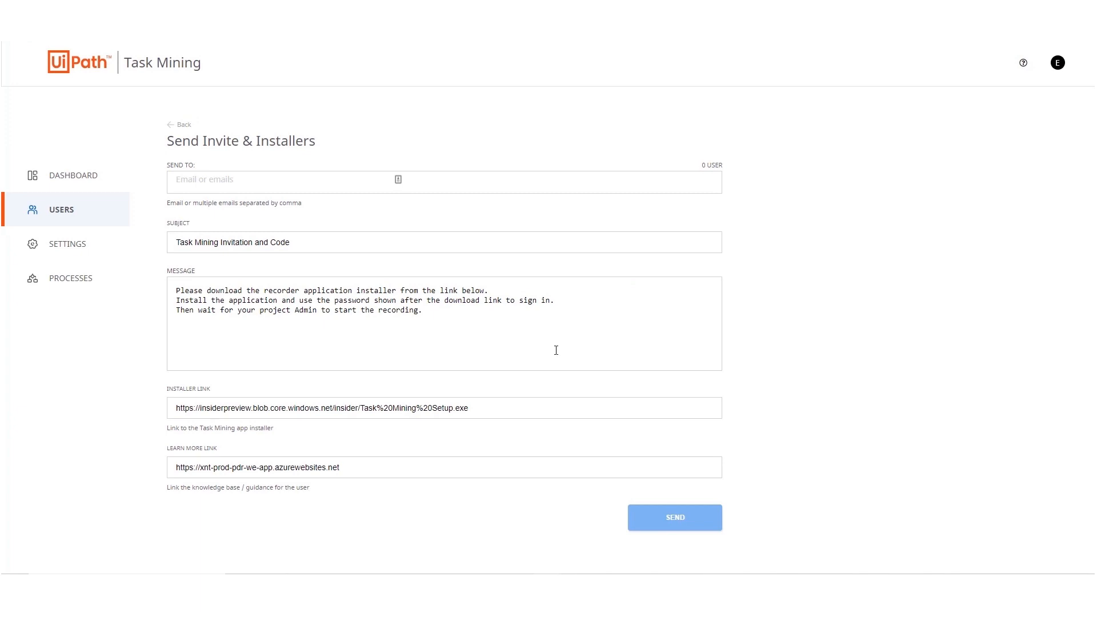
mouse_move(555, 349)
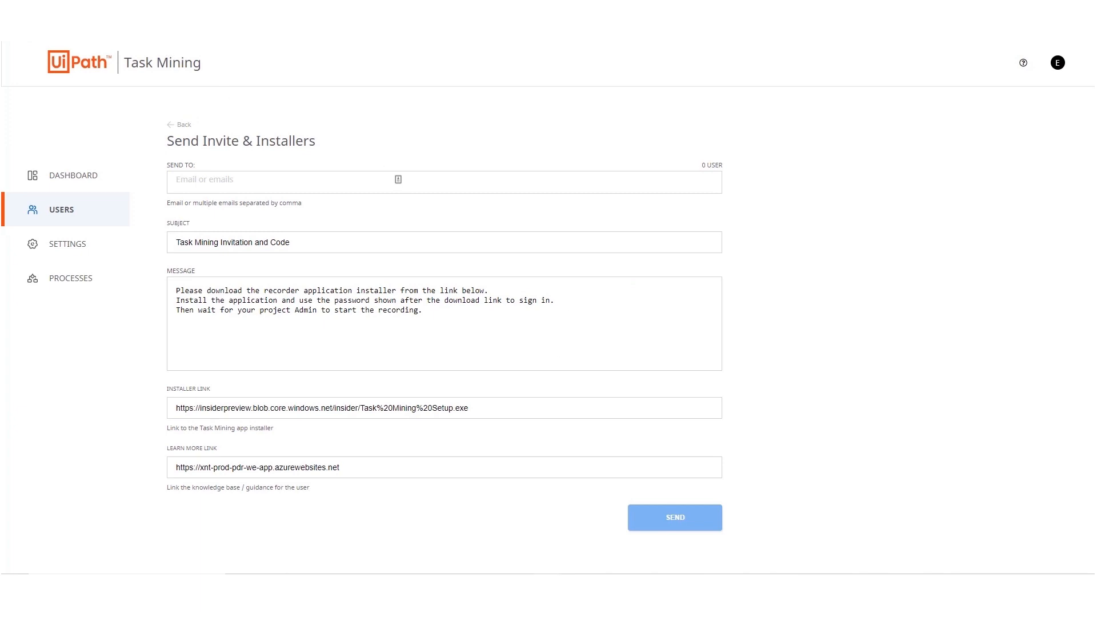
click(73, 174)
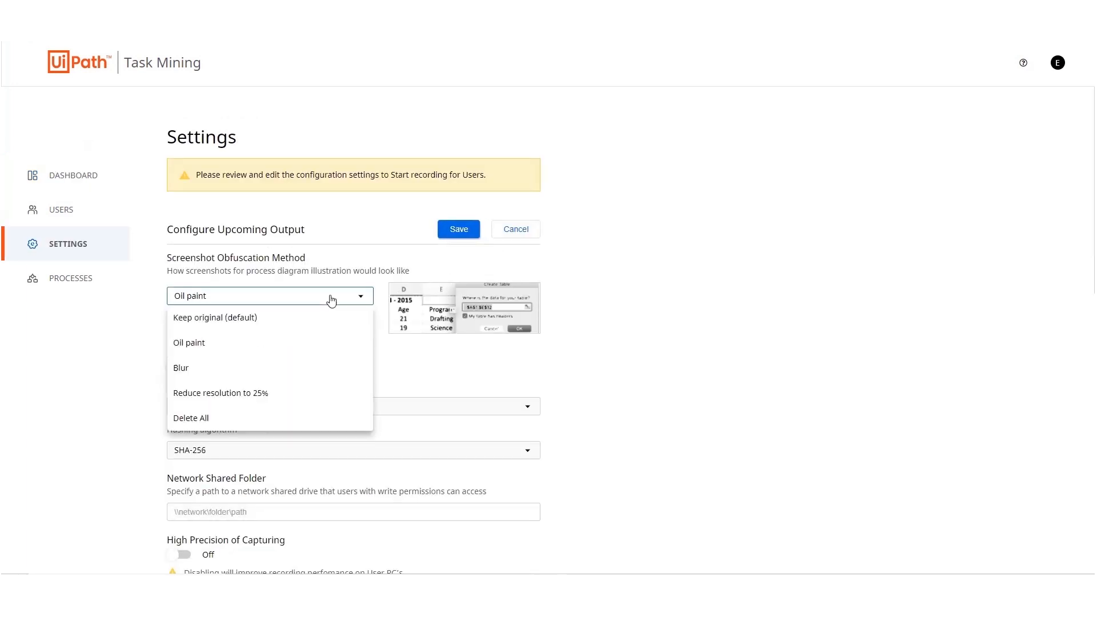
mouse_move(310, 343)
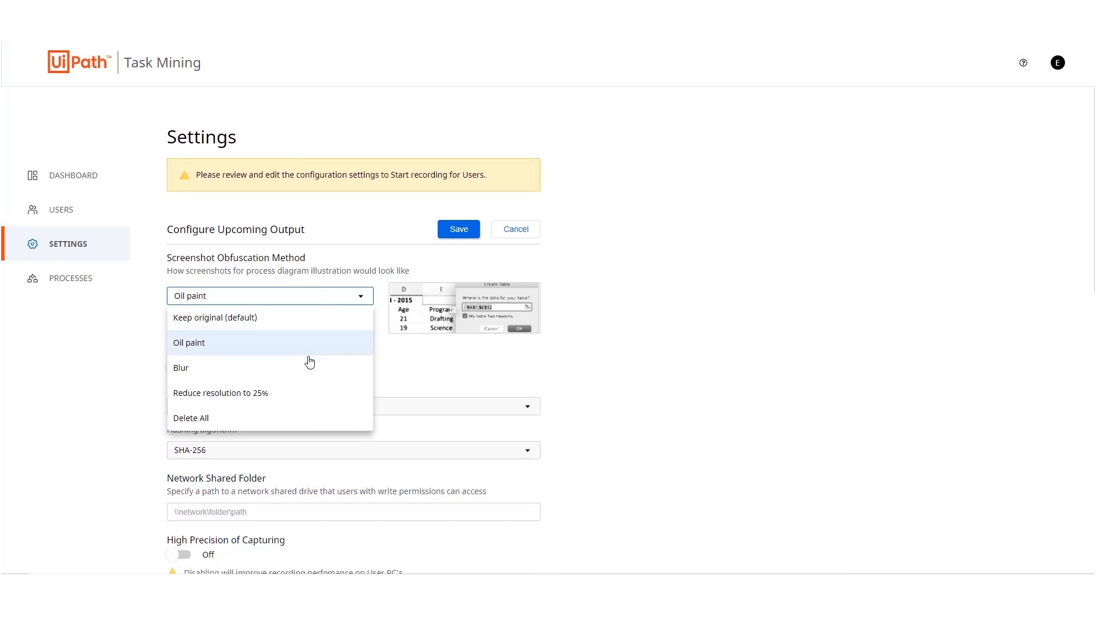
mouse_move(308, 367)
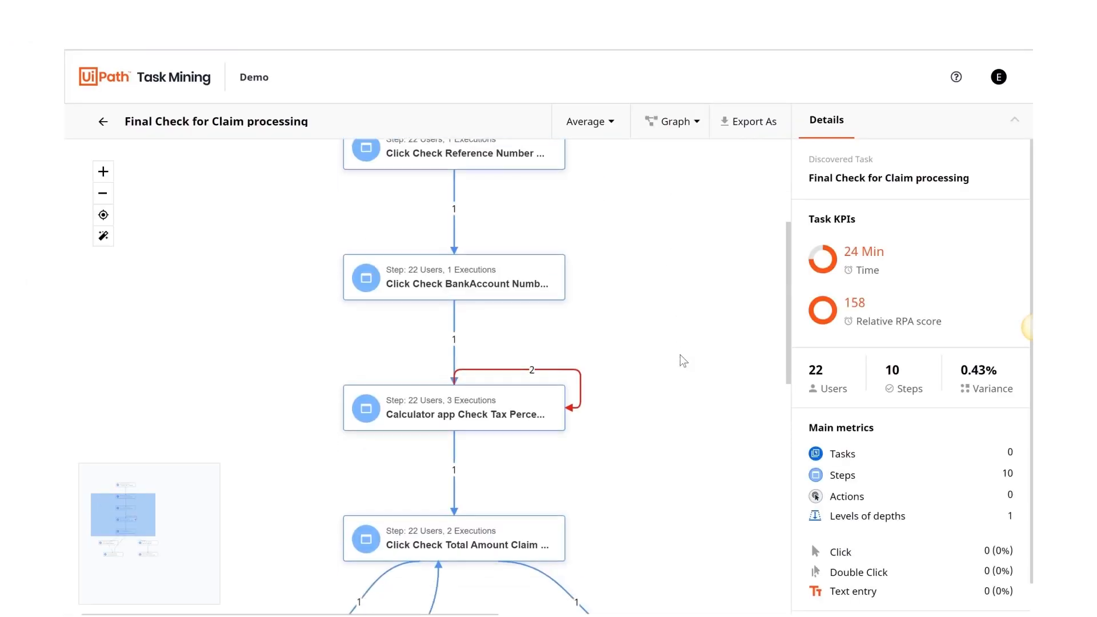
Review the Final Check for Claim processing graph and start creating a new process.
scroll(down, 3)
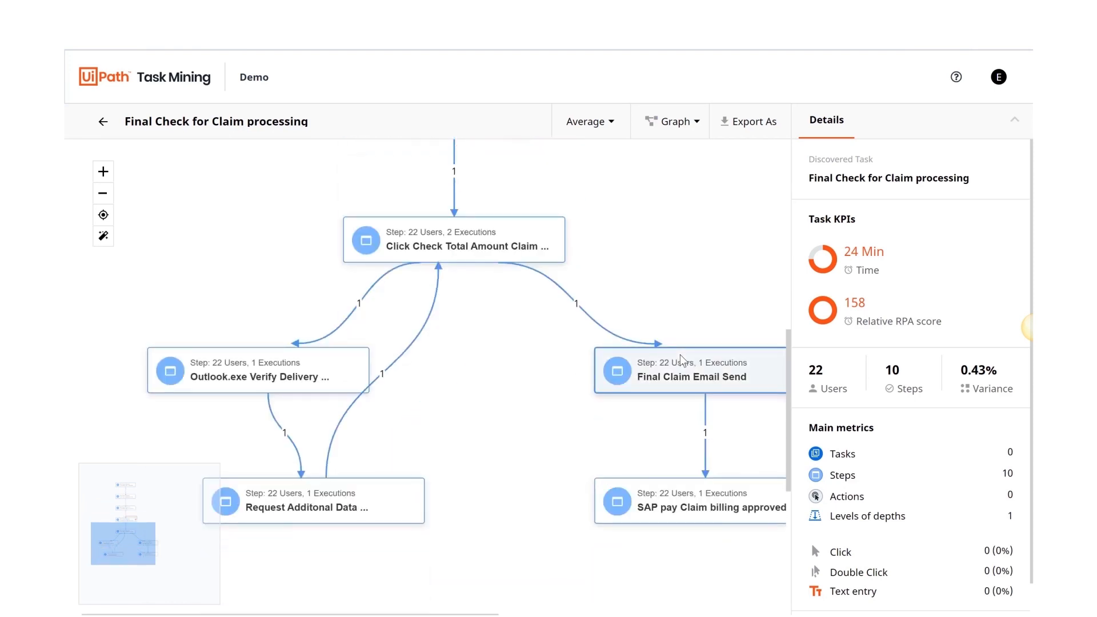
mouse_move(611, 336)
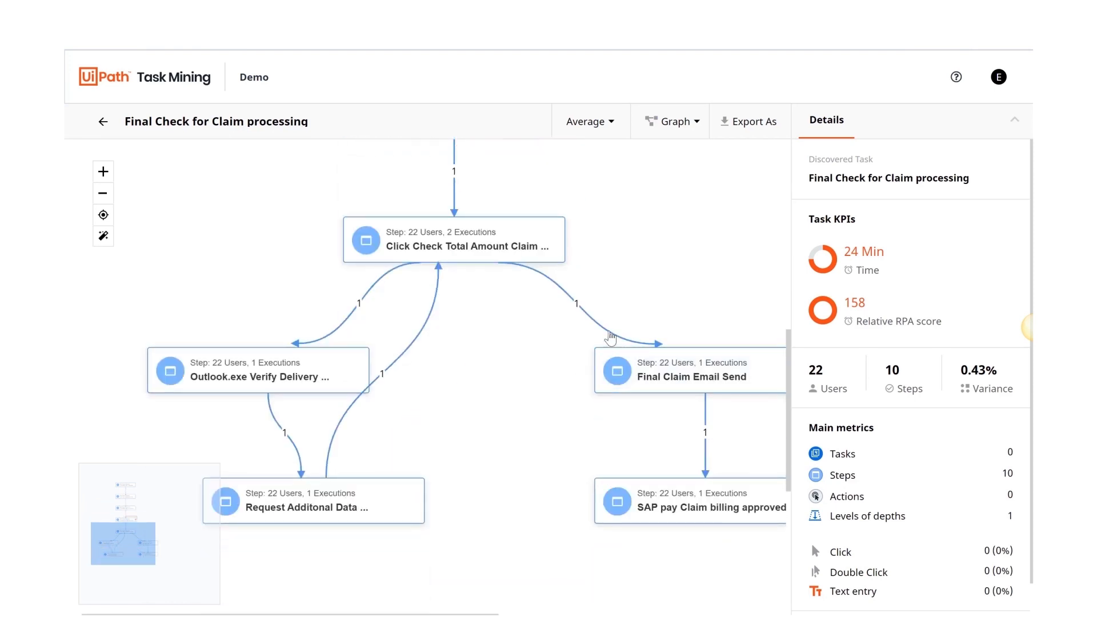
click(103, 121)
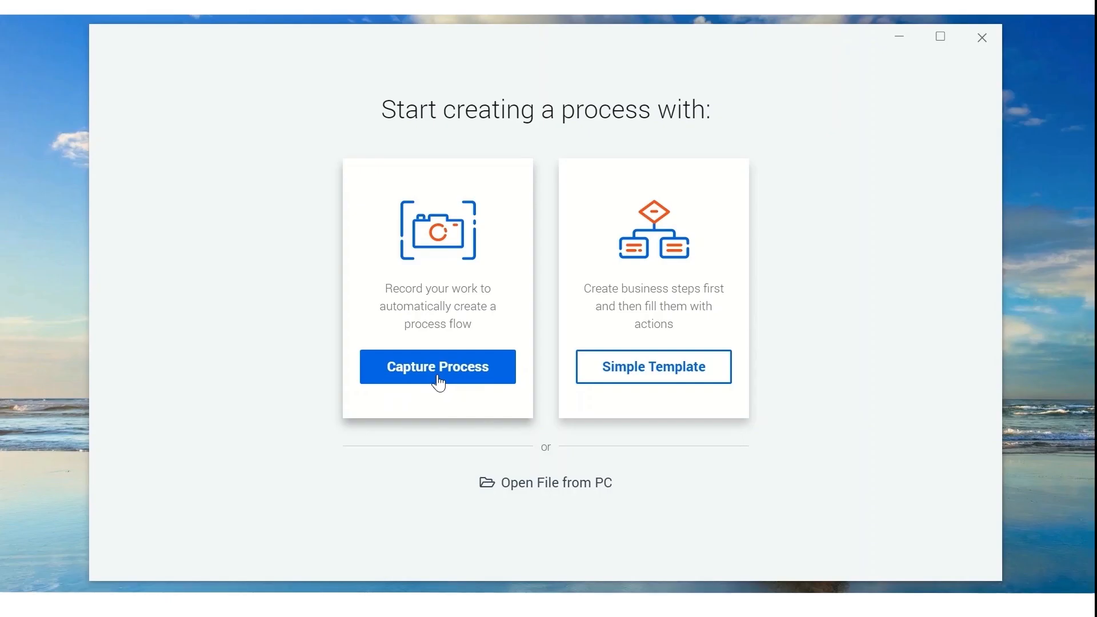
Start Capture Process and enter user S4H_SD in the SAP logon.
click(437, 367)
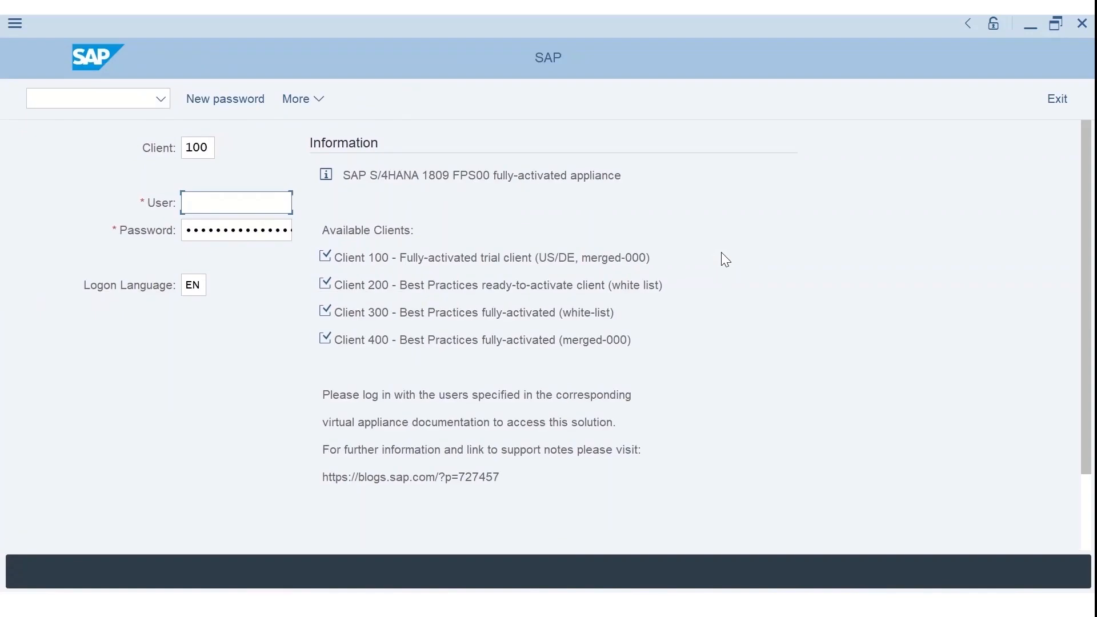
text(S4H_SD)
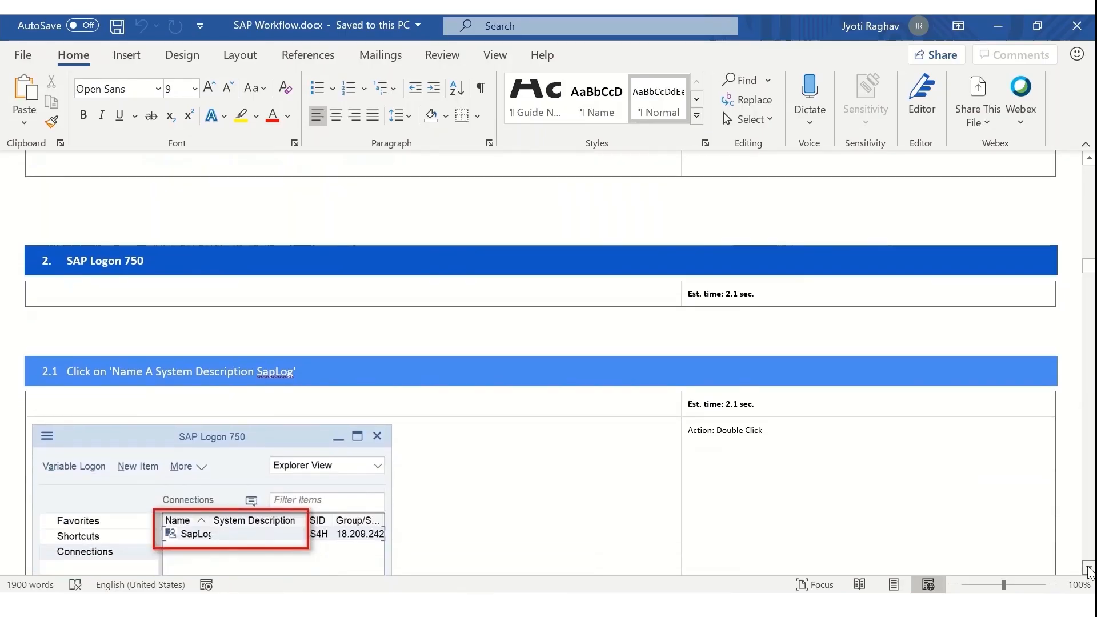
scroll(down, 3)
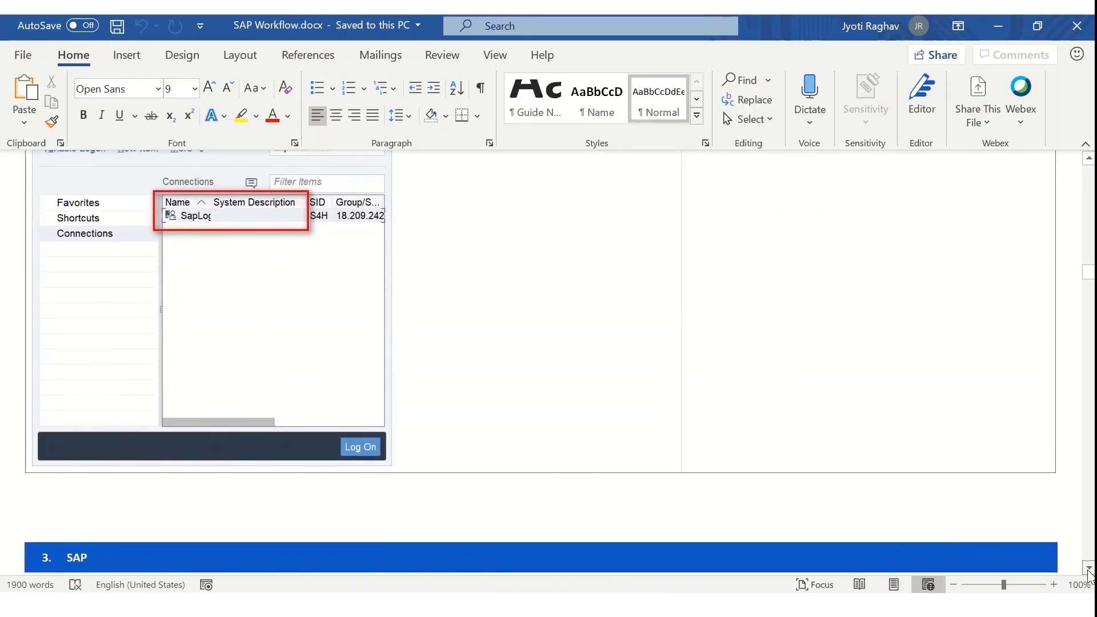
scroll(down, 3)
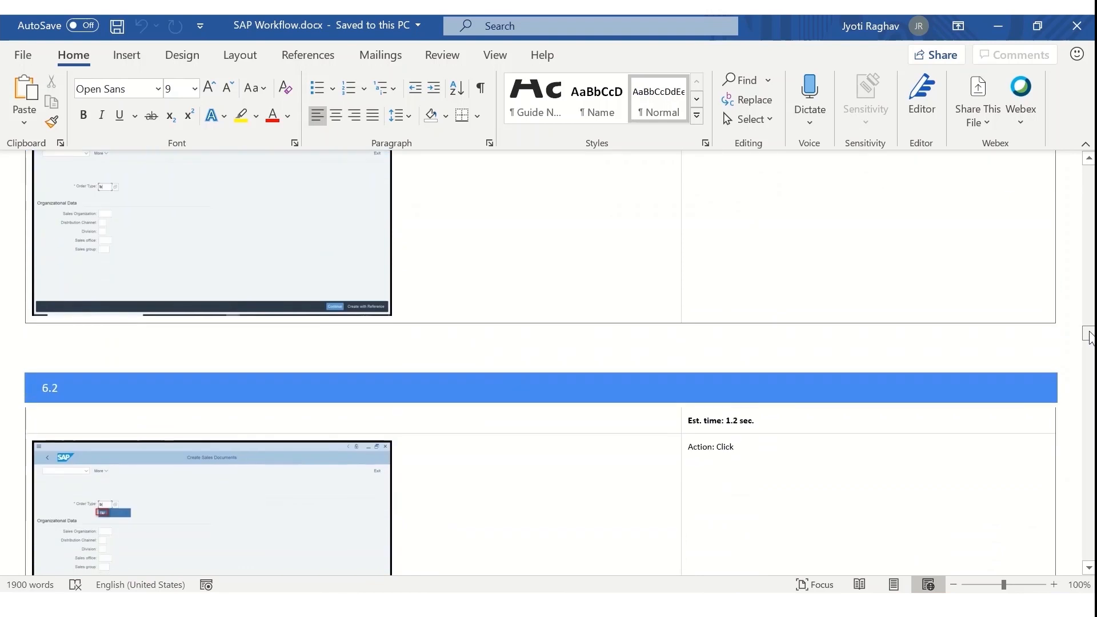
scroll(down, 3)
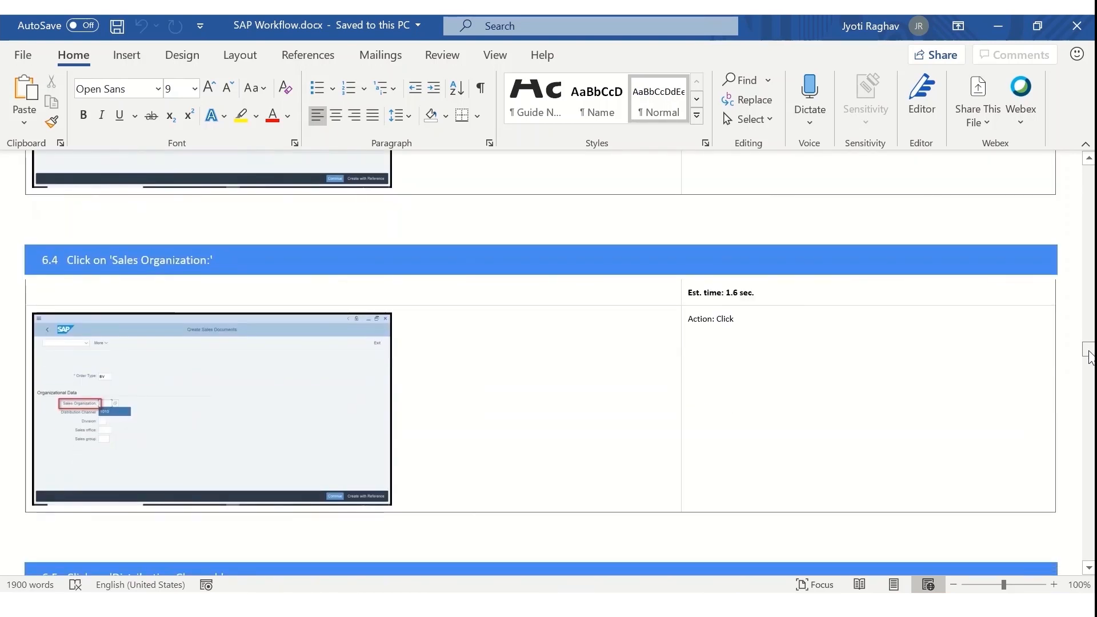
scroll(down, 3)
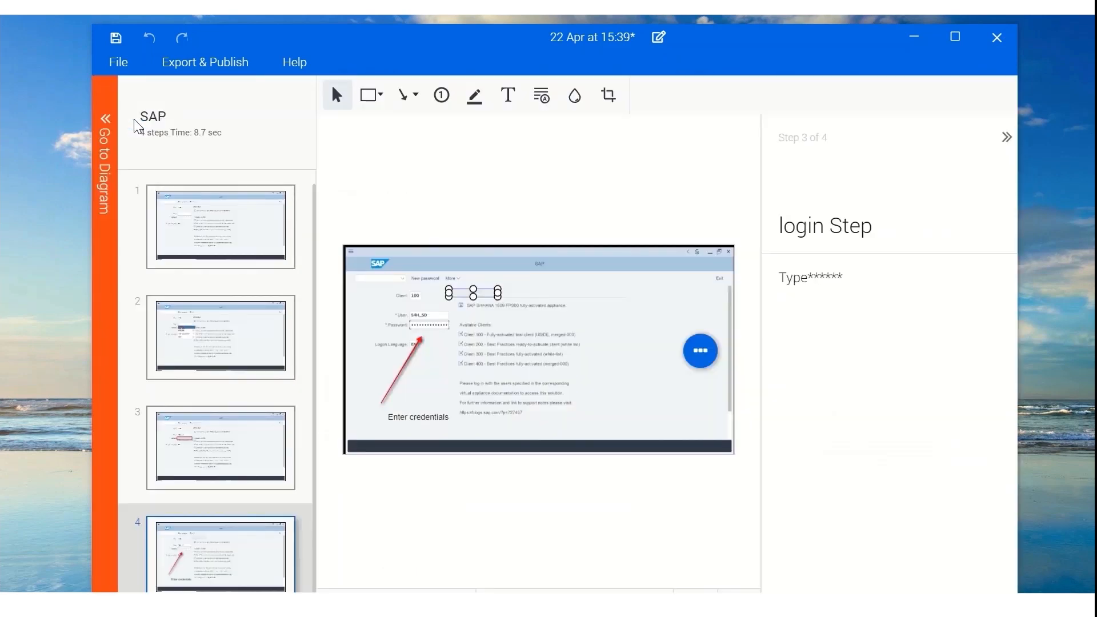
mouse_move(204, 62)
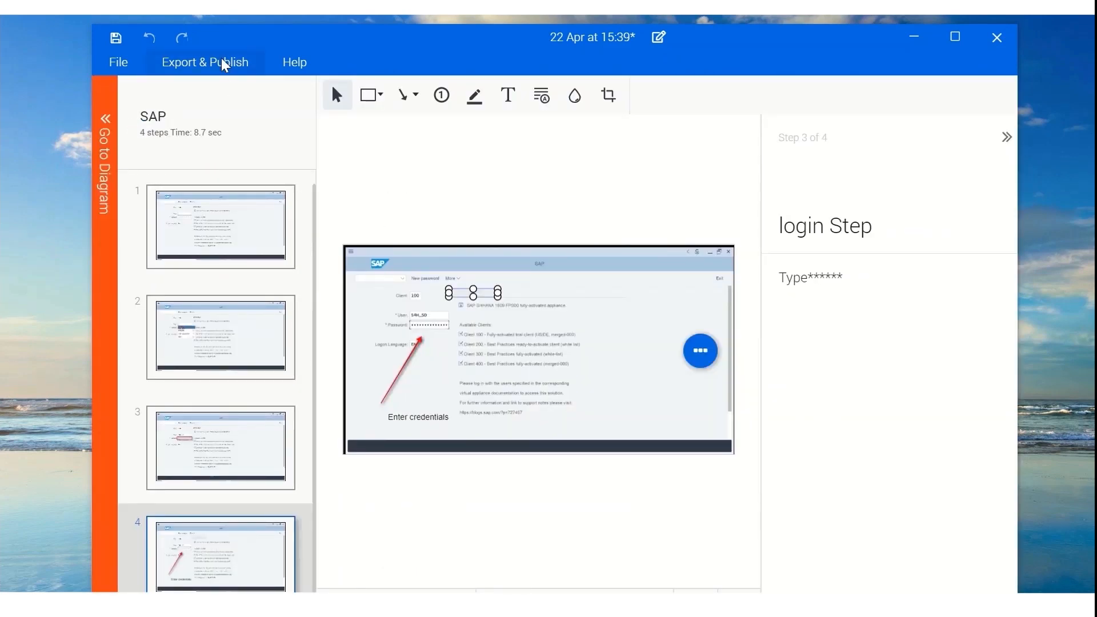
Export to UiPath Studio and name the XAML file 'InvoiceP'.
click(205, 62)
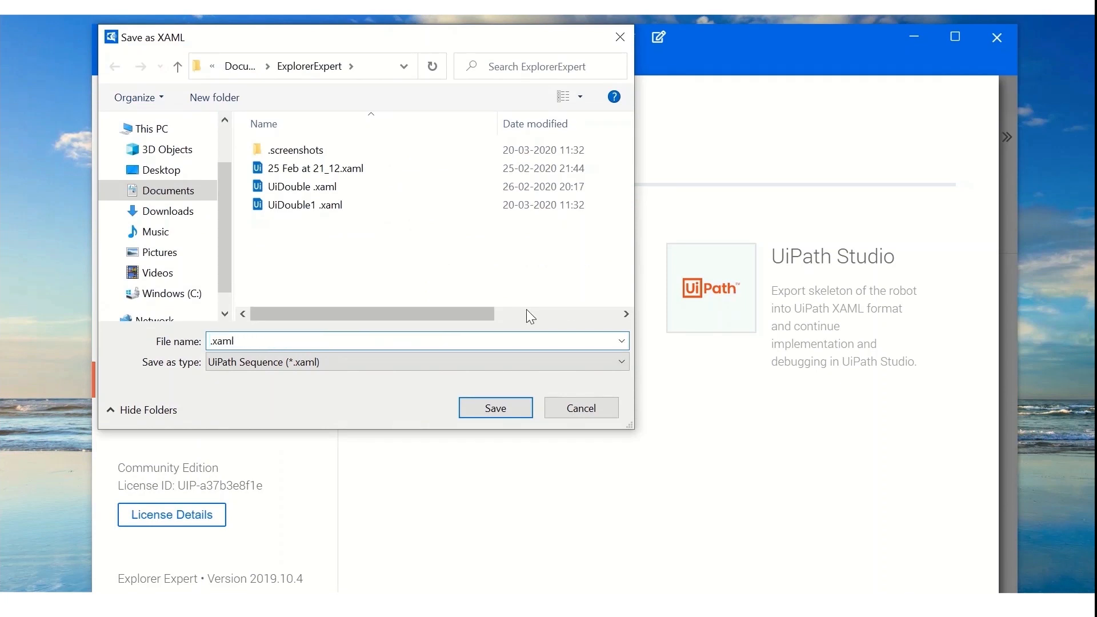
text(InvoiceP)
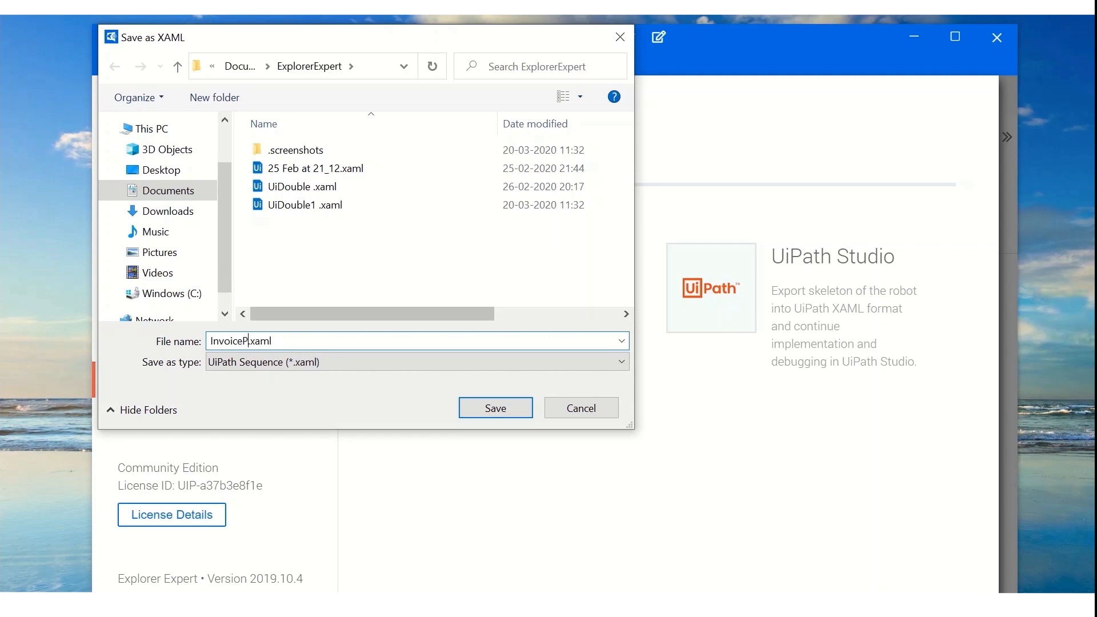